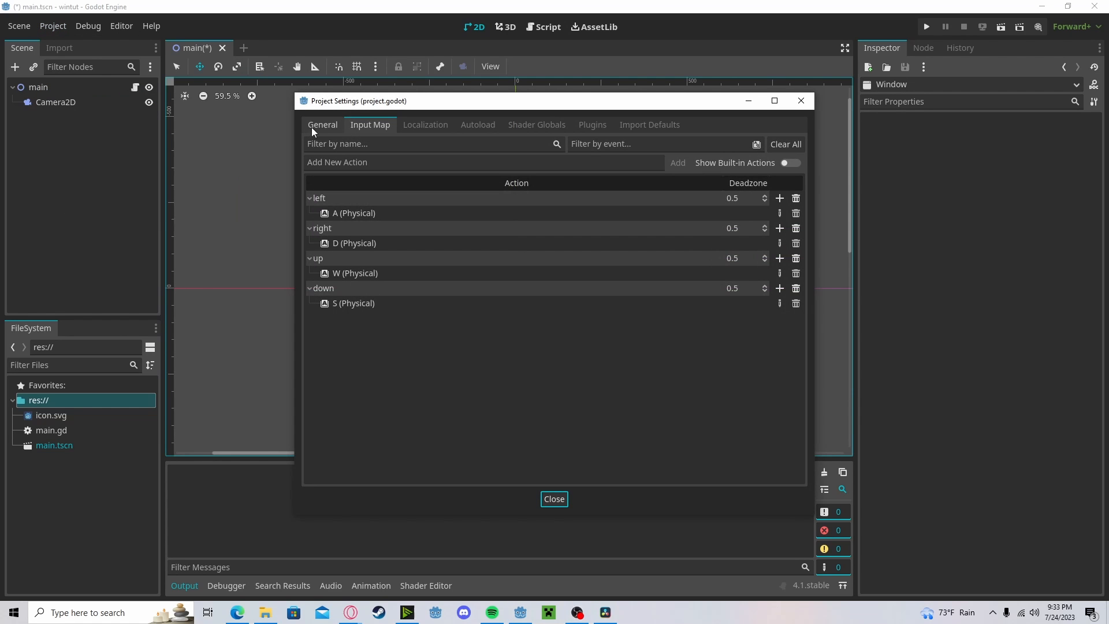
Step: Disable Display > Window > Embed Subwindows in the General project settings
left_click(322, 124)
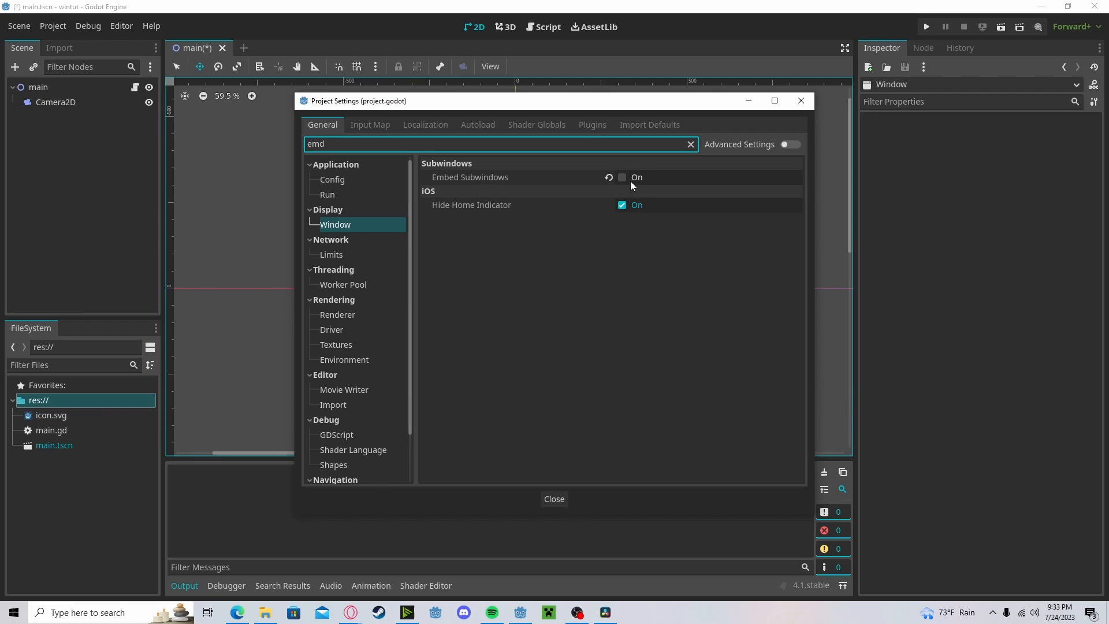
left_click(553, 499)
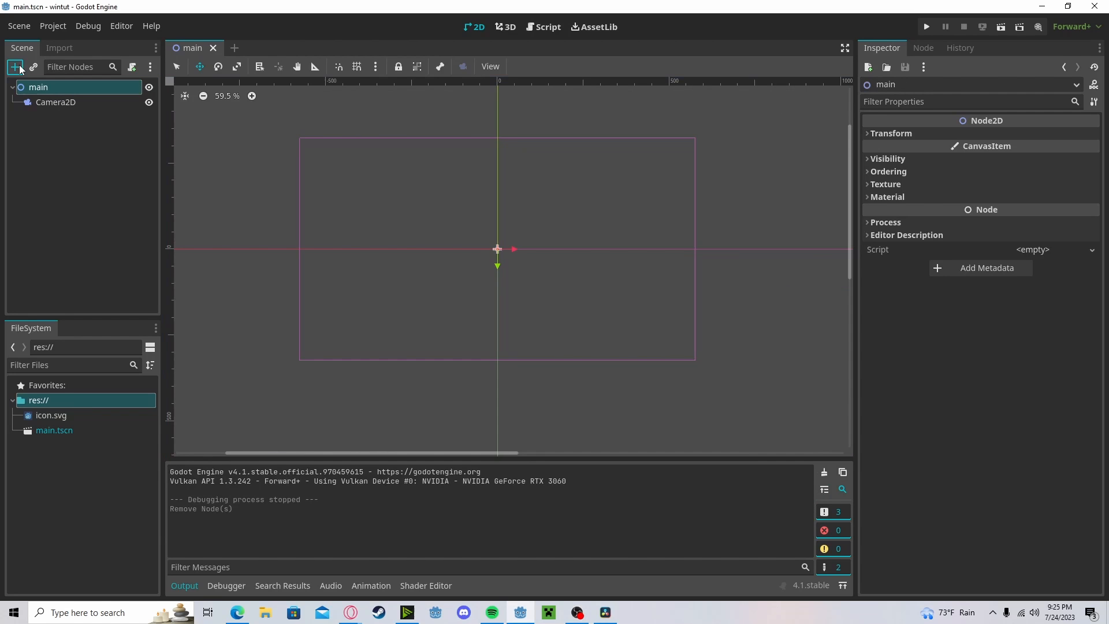
Step: Add a Window node under main containing a Camera2D and a Sprite2D textured with icon.svg
left_click(15, 67)
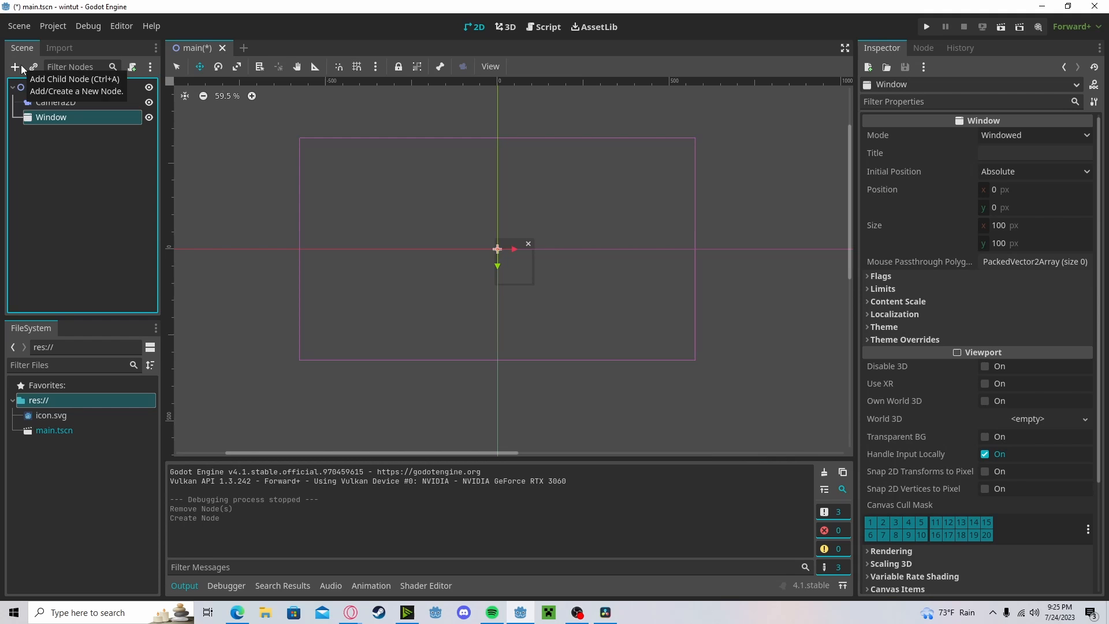
left_click(14, 67)
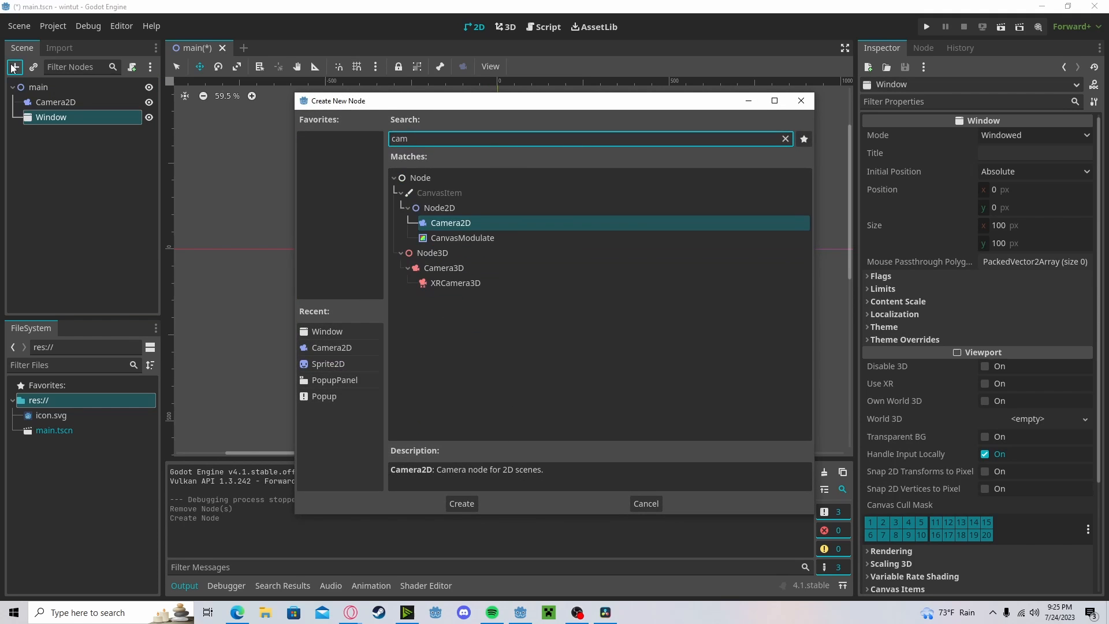
left_click(460, 502)
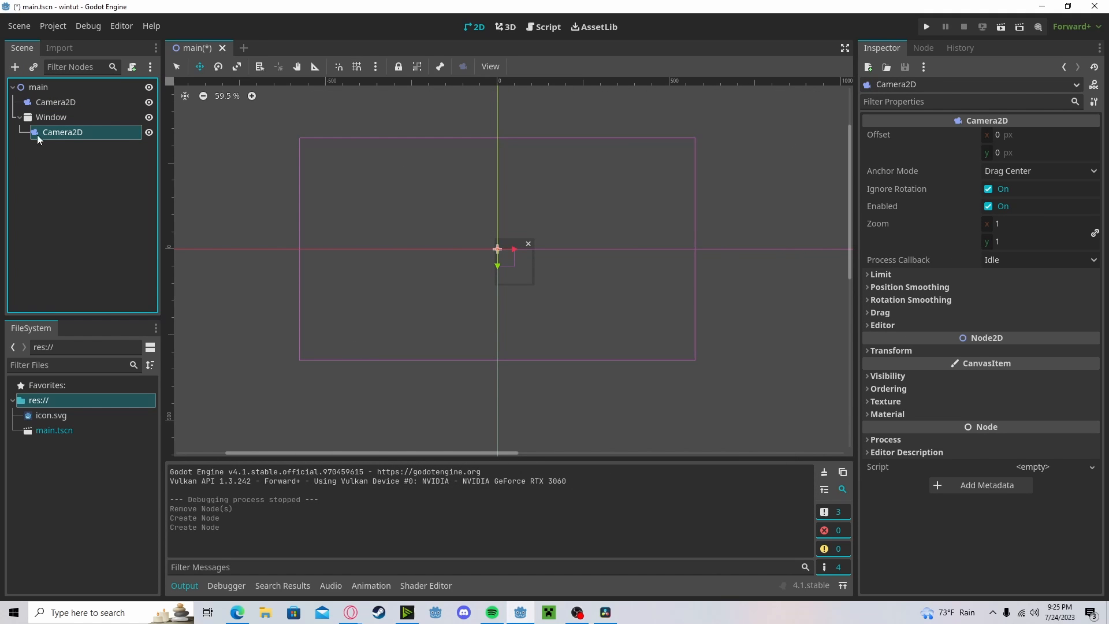
left_click(14, 67)
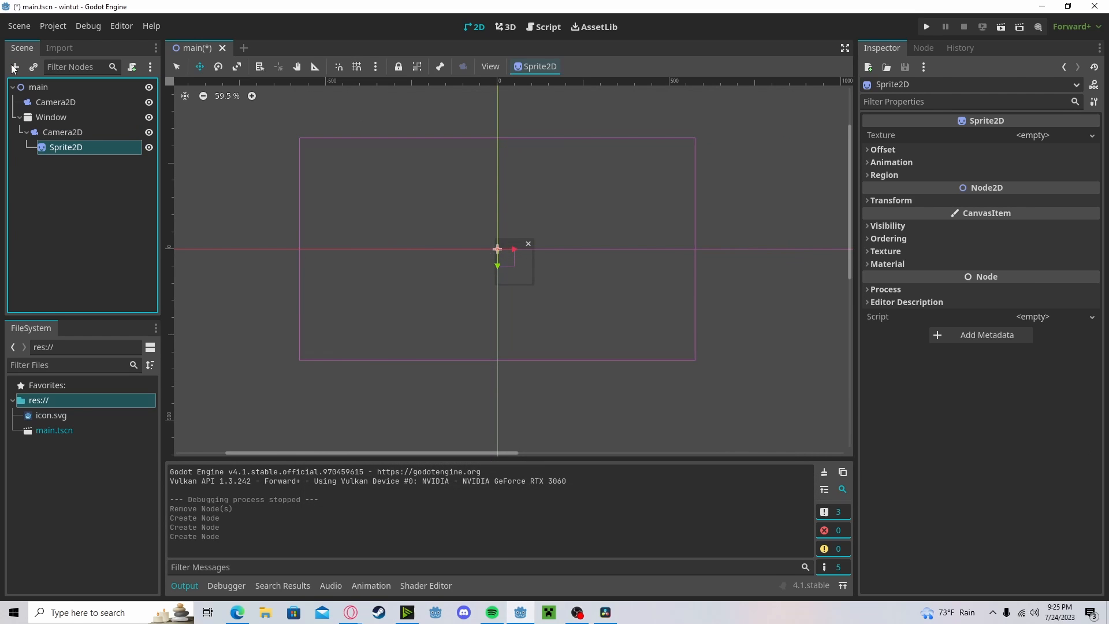
left_click(1032, 135)
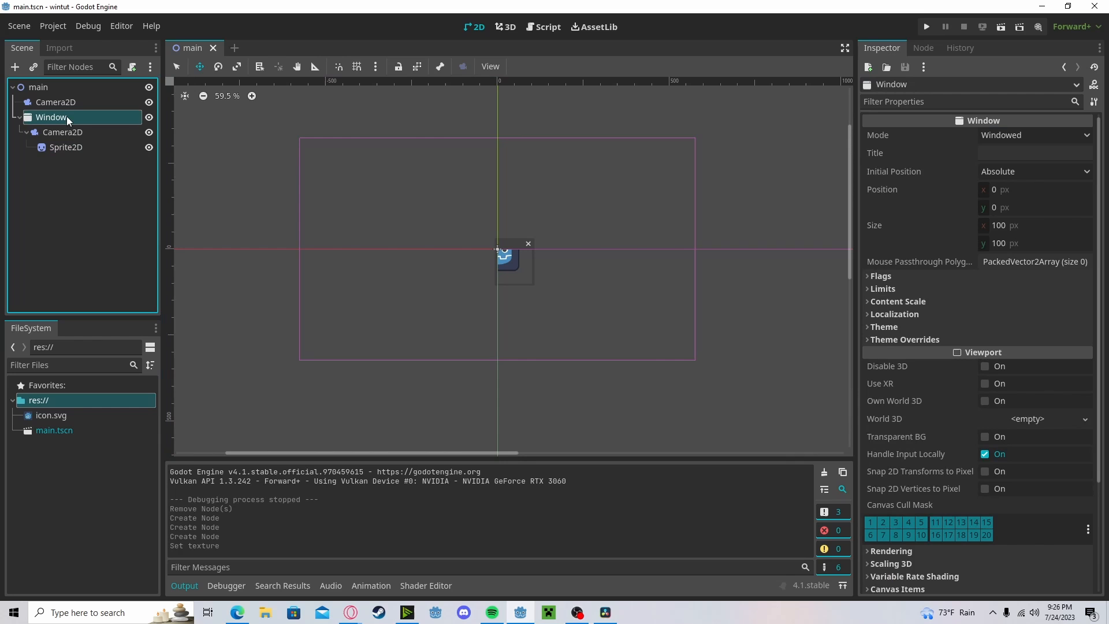
Step: Set the Window's Title to 'POP UP' and its Size to 500 by 500
left_click(1035, 152)
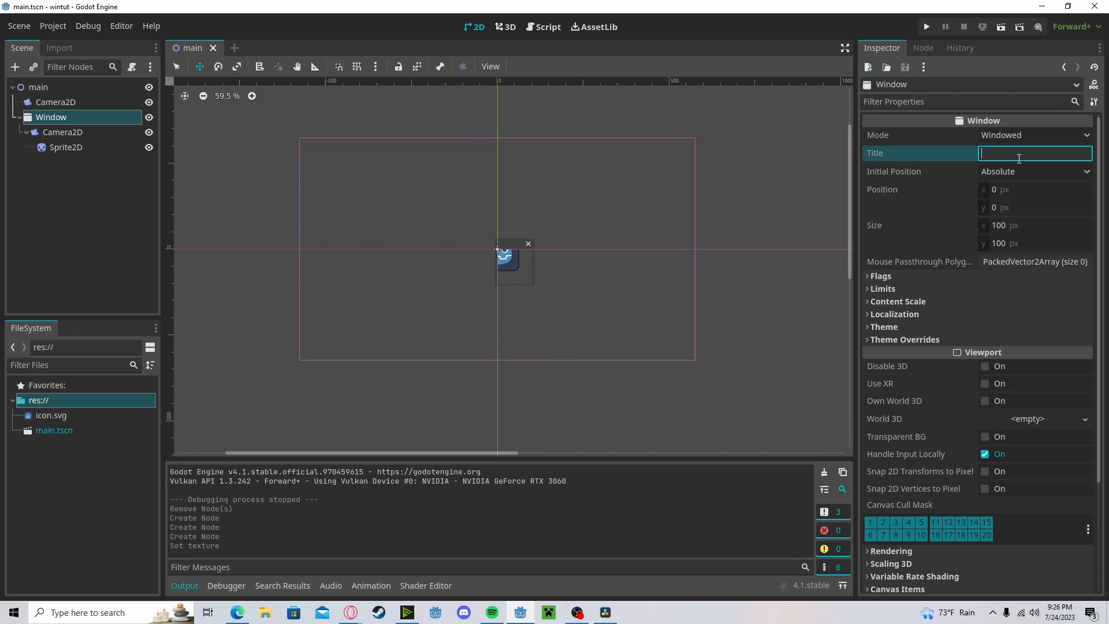
type("POP UP")
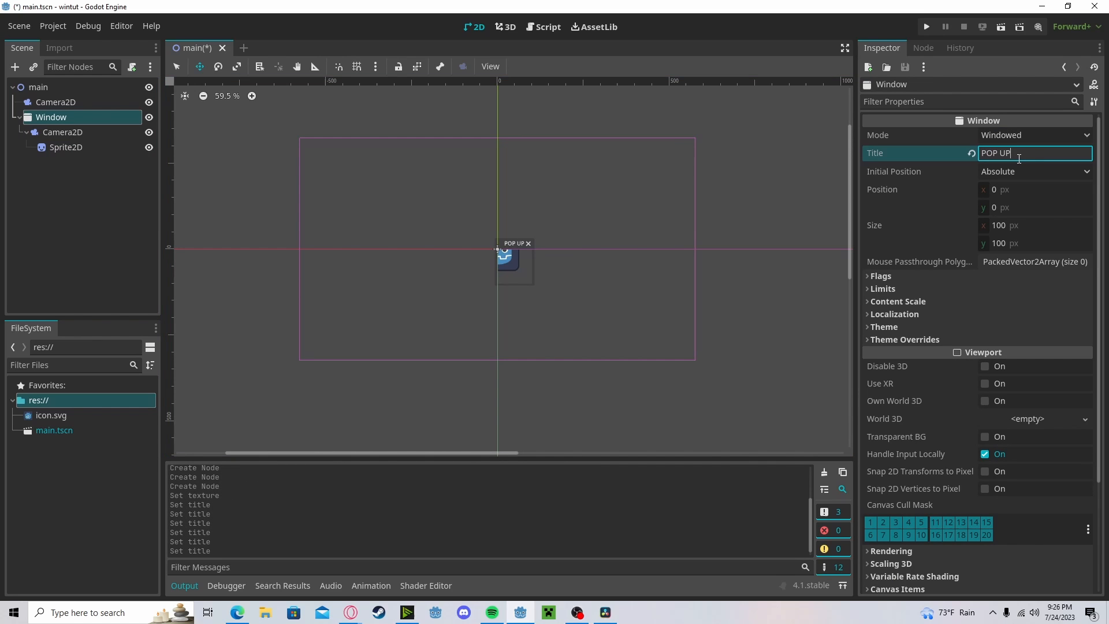
left_click(1033, 225)
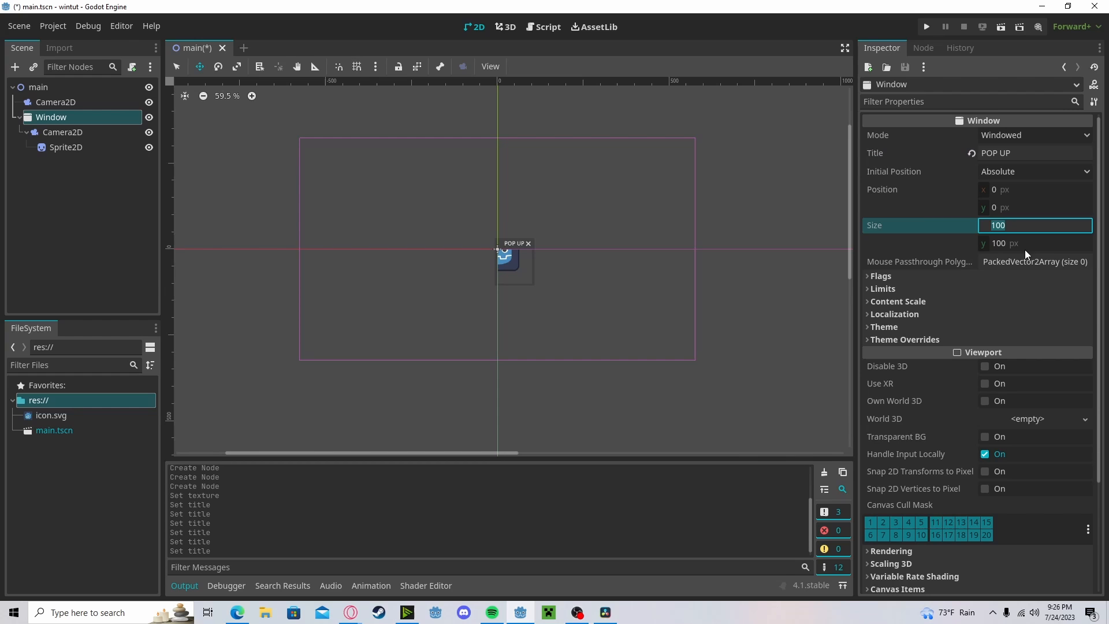
type("500")
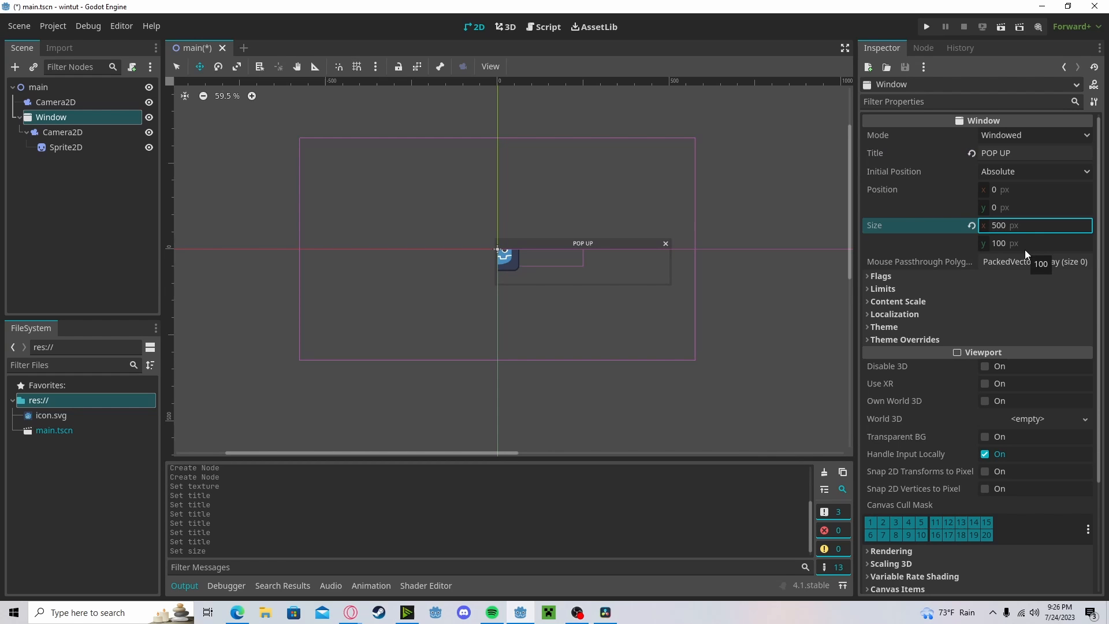
type("500")
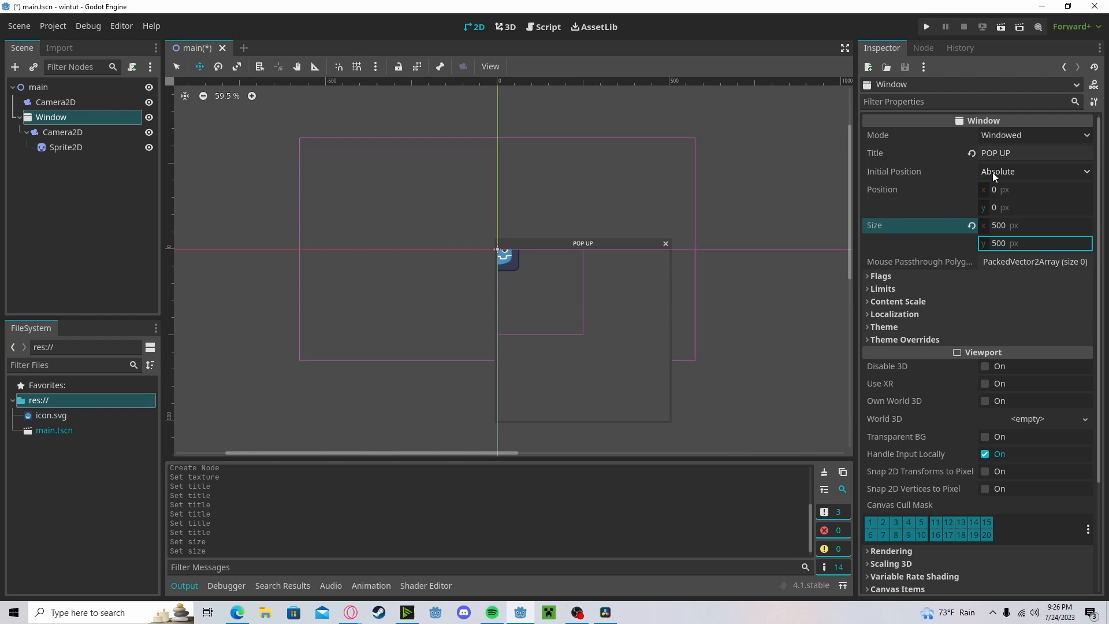
Step: Set the Window's Initial Position to Center of Primary Screen
left_click(1033, 171)
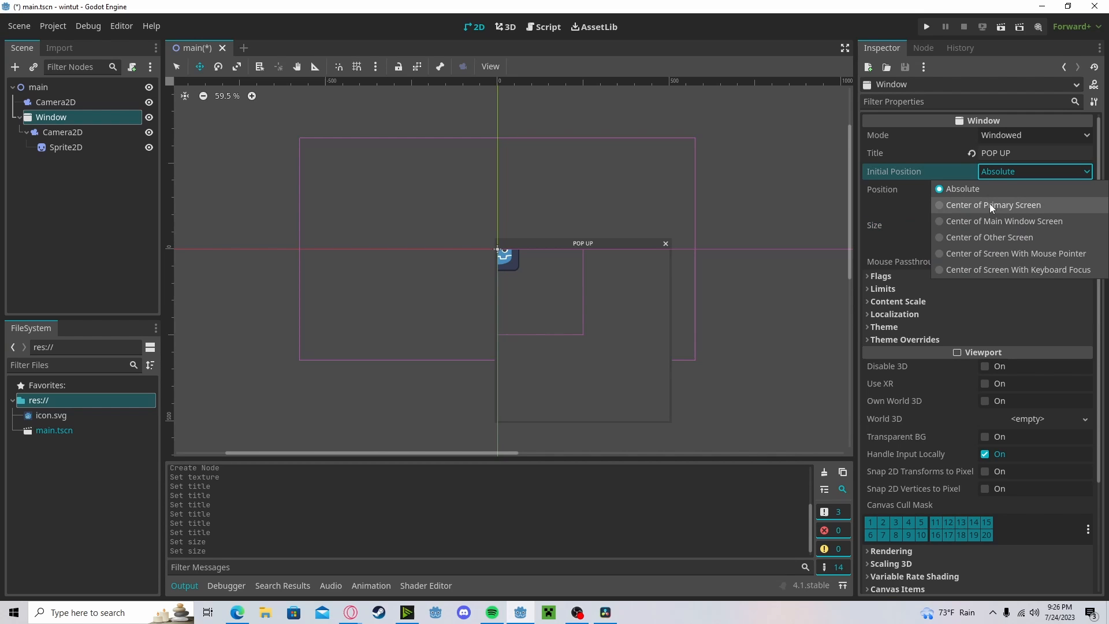
left_click(994, 205)
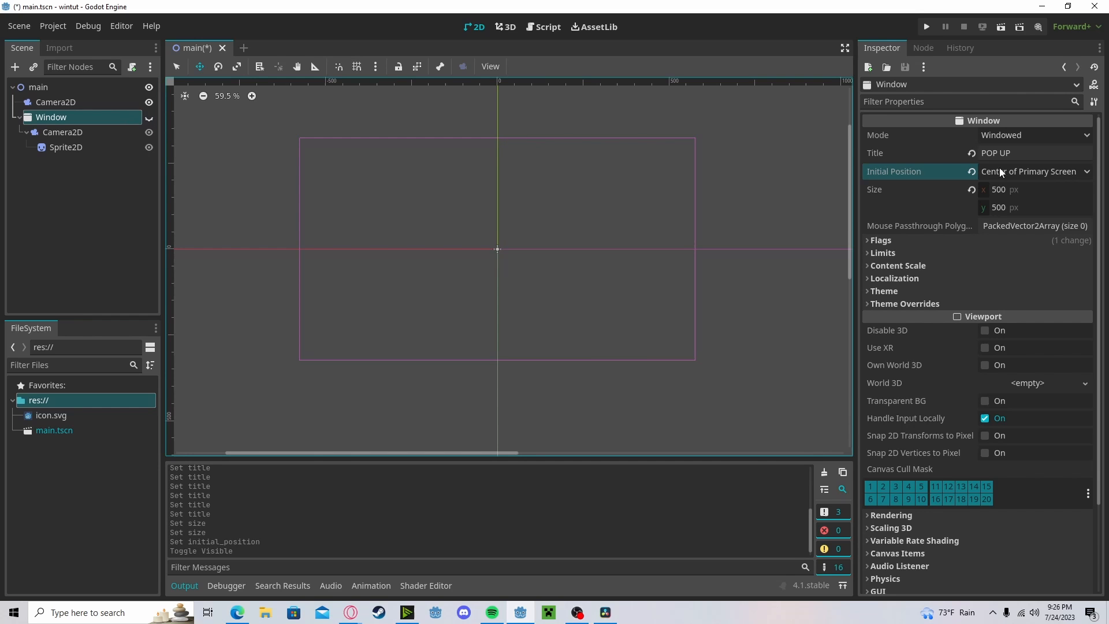
left_click(925, 27)
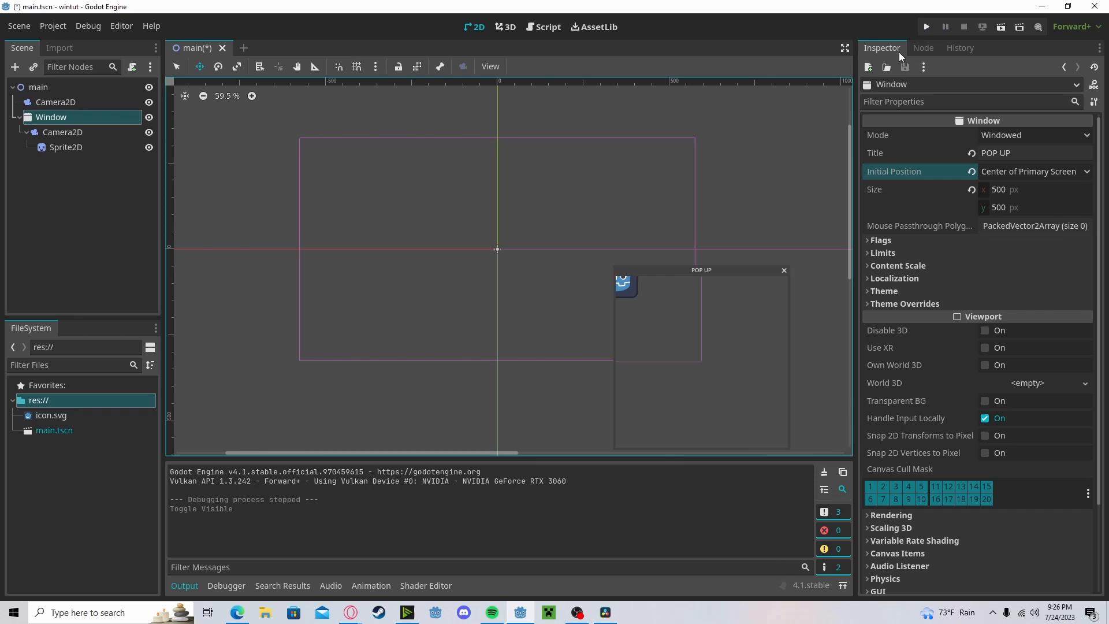
Step: Run the project to check the POP UP window appears separately, then stop the game
left_click(926, 27)
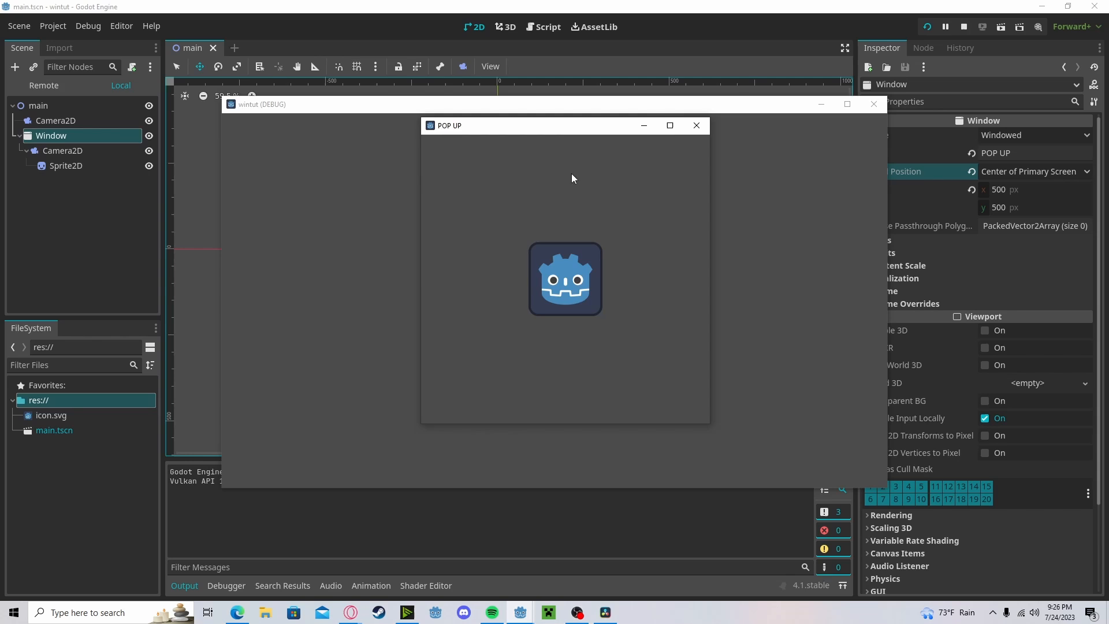
left_click(964, 27)
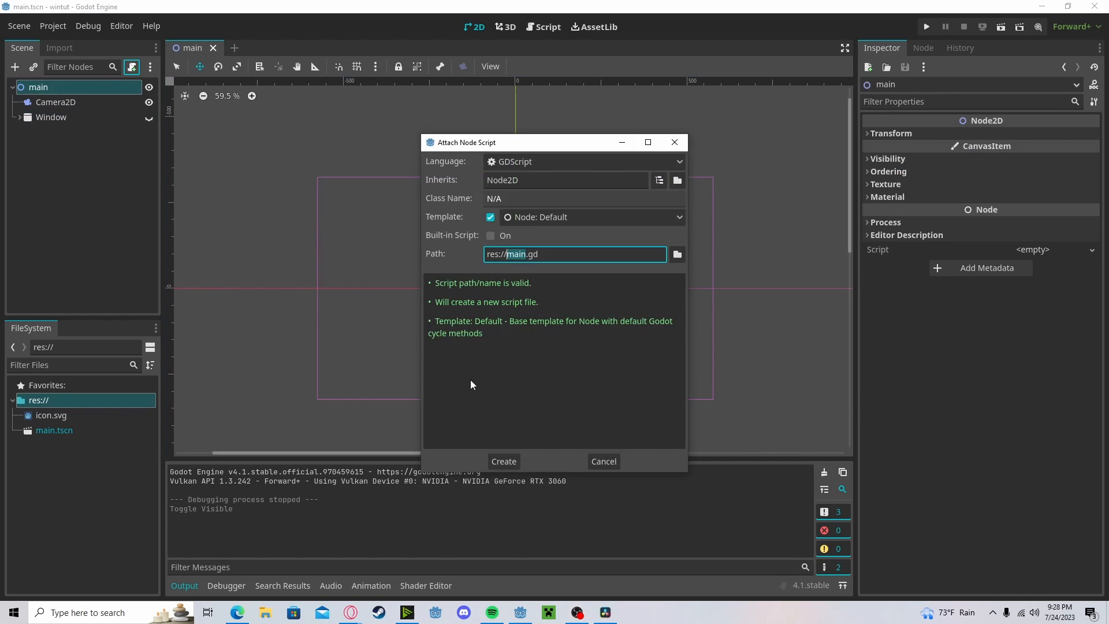
left_click(503, 461)
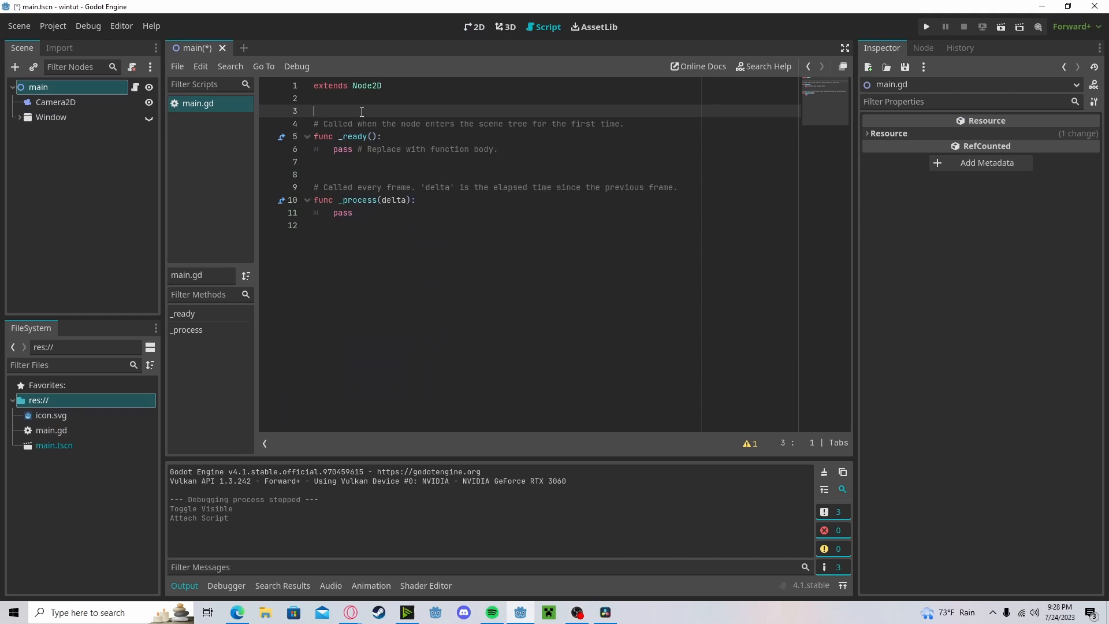
type("@onready")
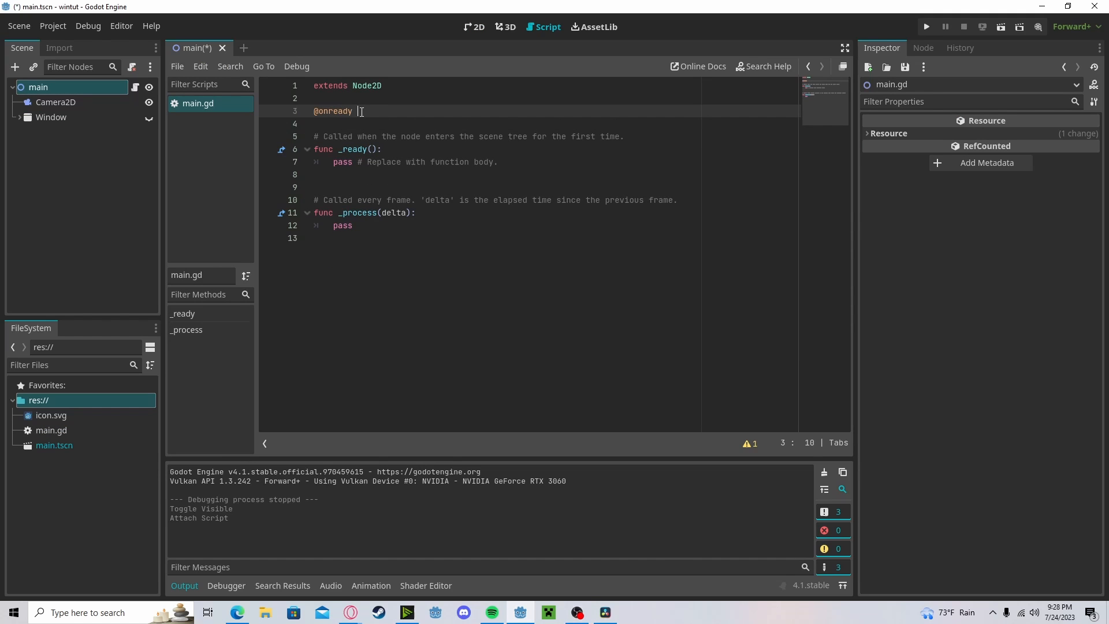
type("var p")
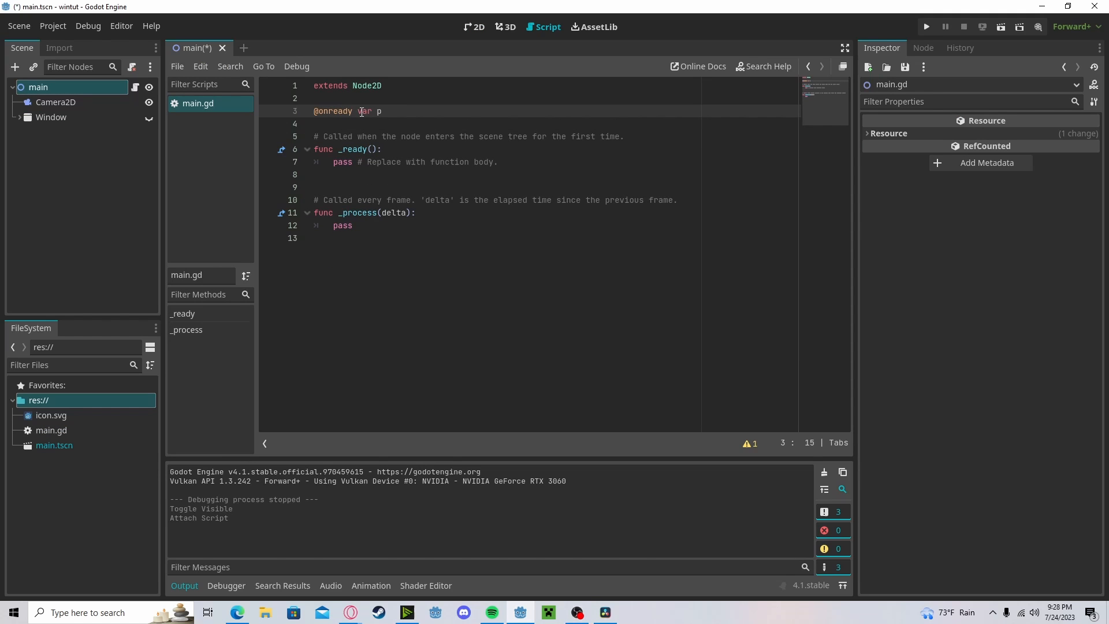
type("opup = p")
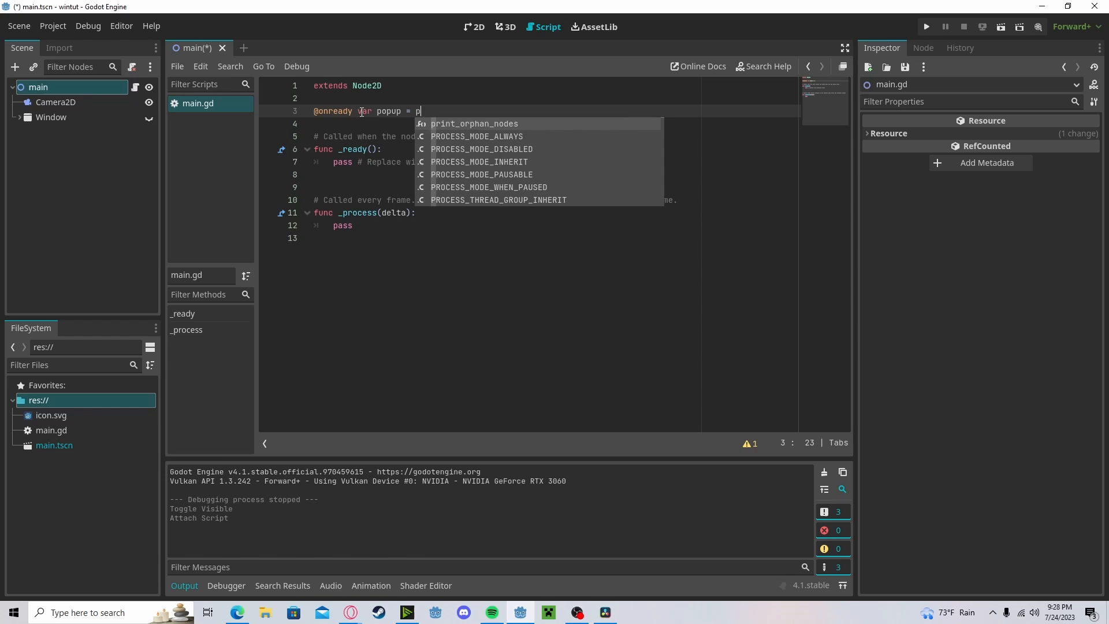
key("Backspace")
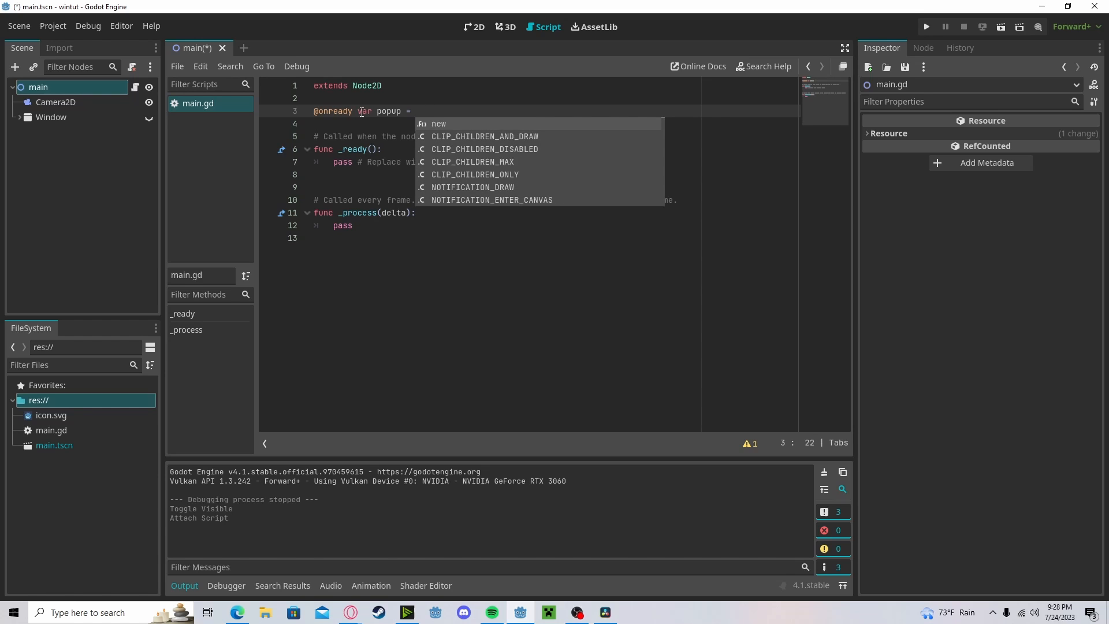
type("$iw")
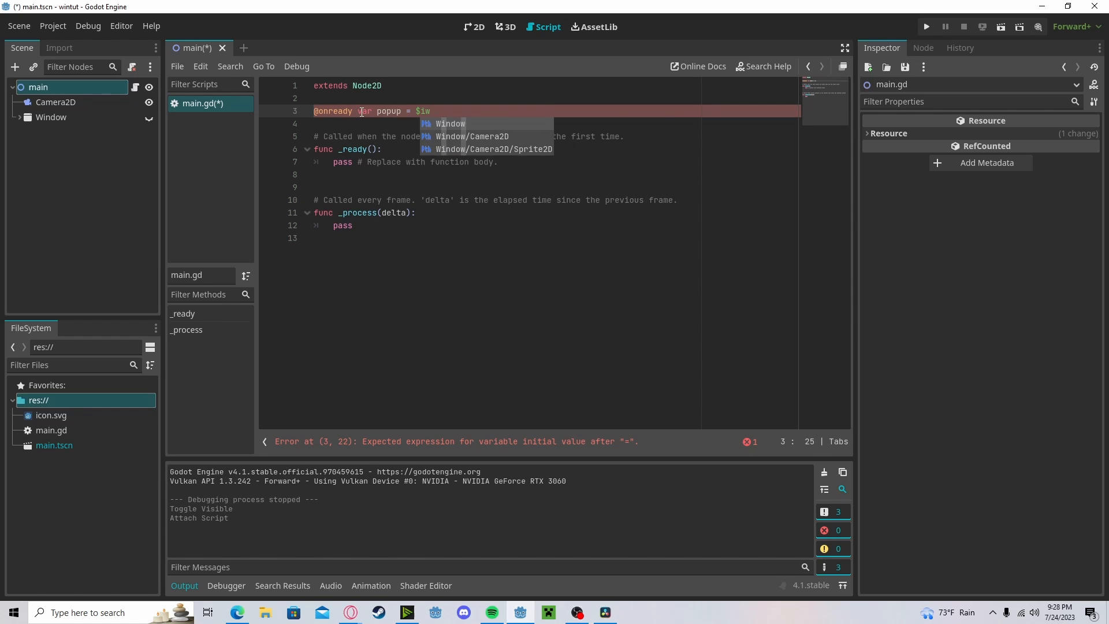
Step: Replace pass in _ready with popup.show() and select the Window node
left_click(449, 124)
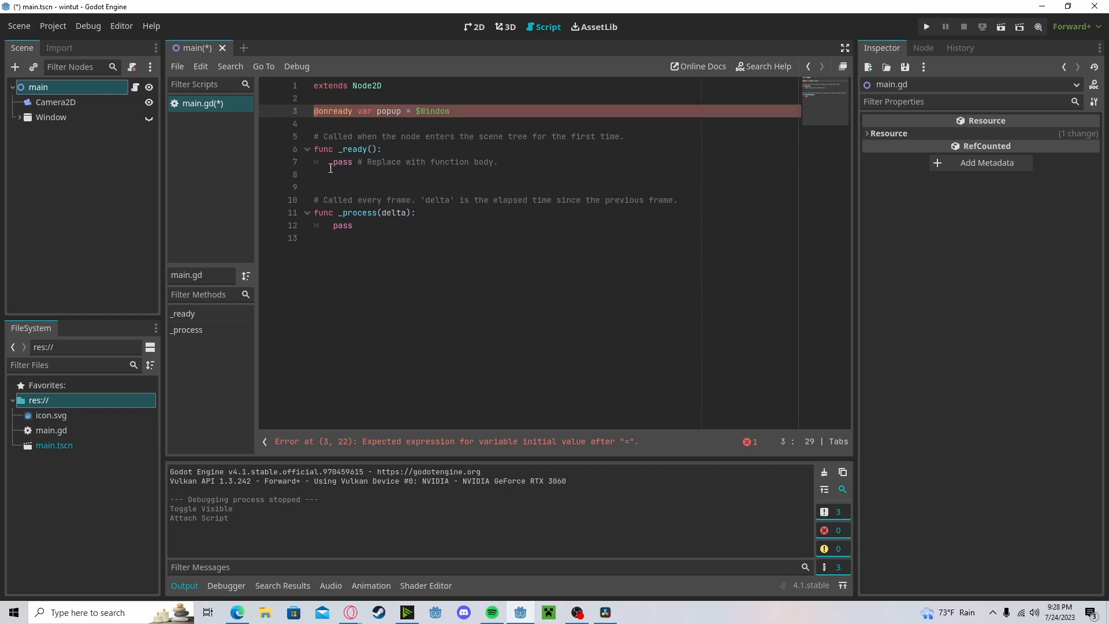
type("popup.show(")
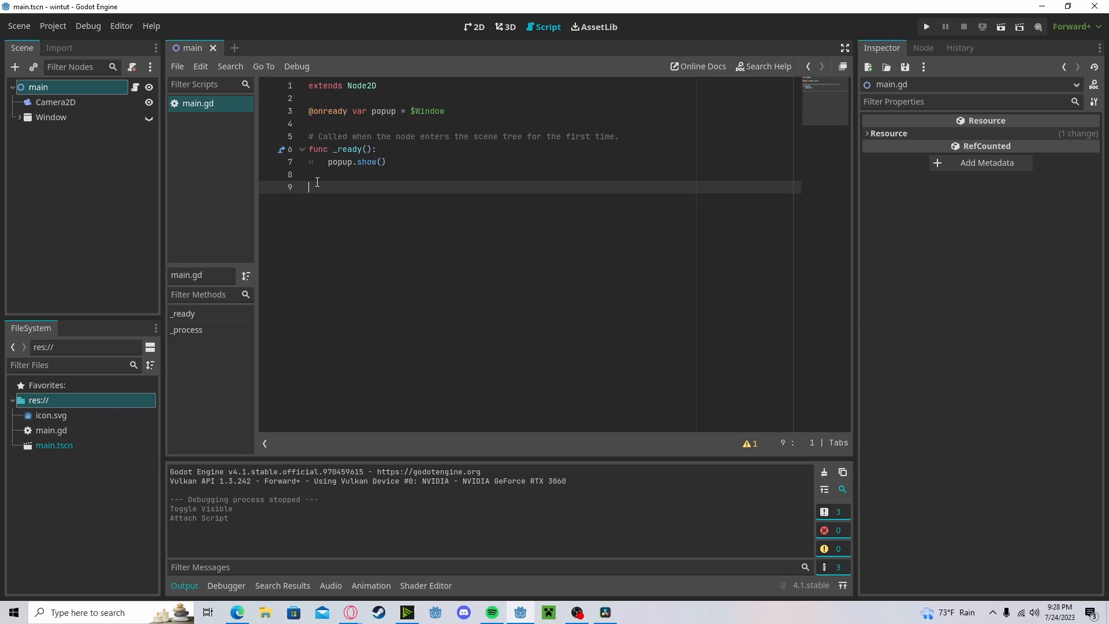
left_click(926, 27)
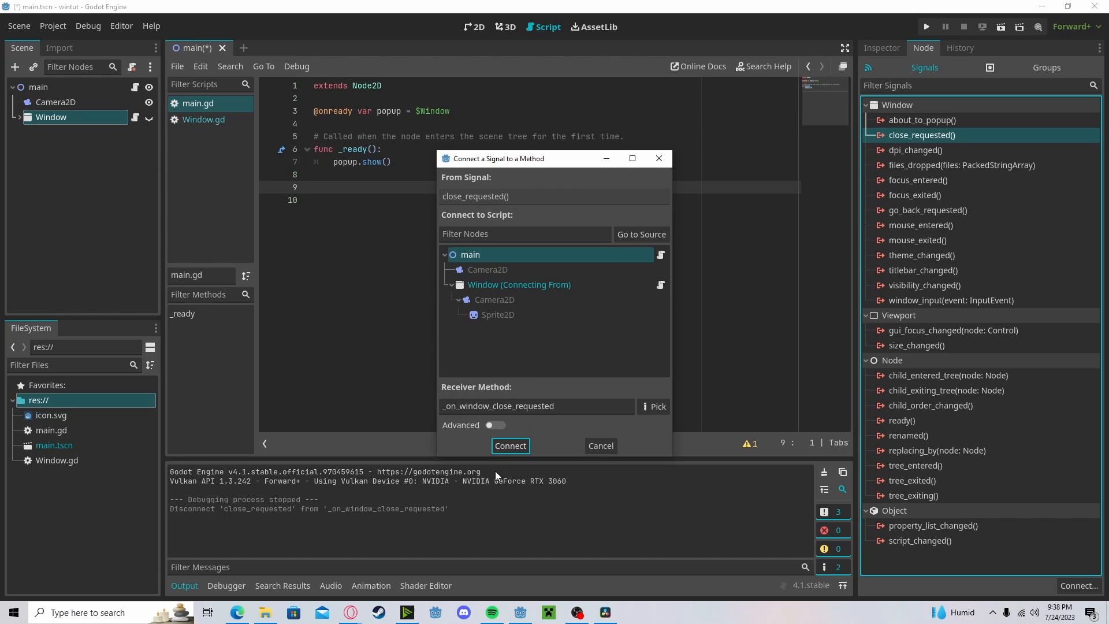
Step: Connect Window's close_requested to main.gd and make the handler call popup.hide()
left_click(509, 446)
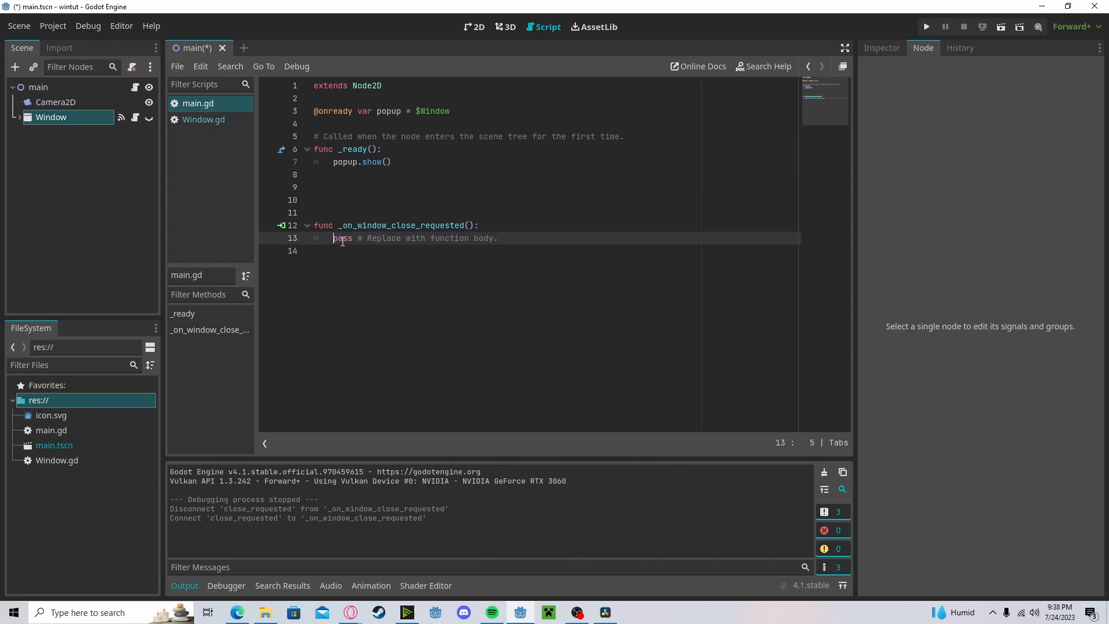
type("popup.hide(")
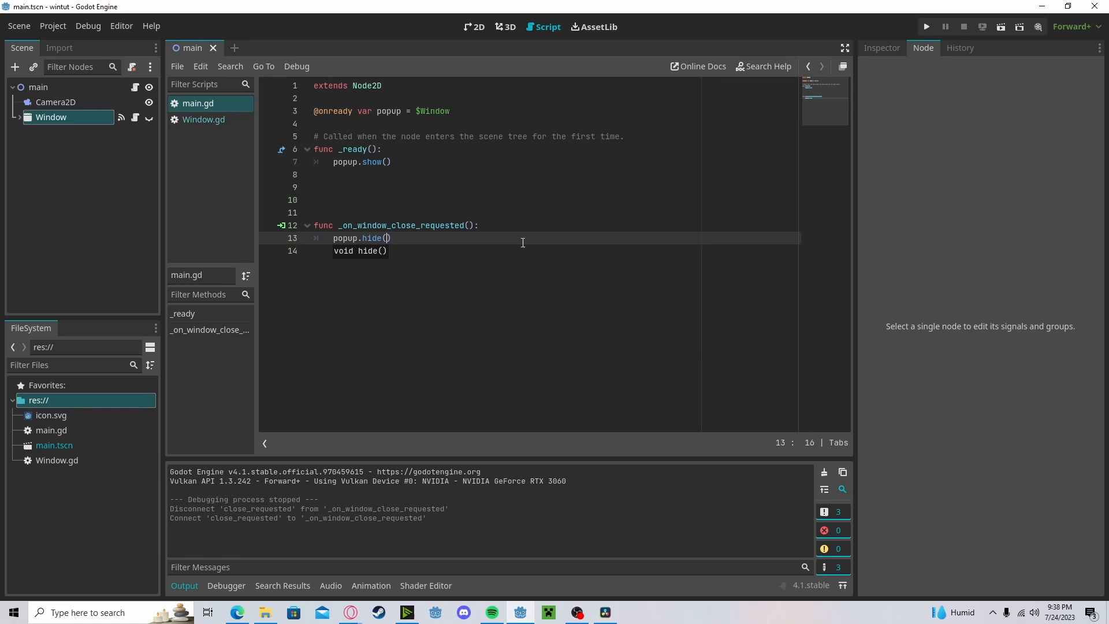
left_click(926, 27)
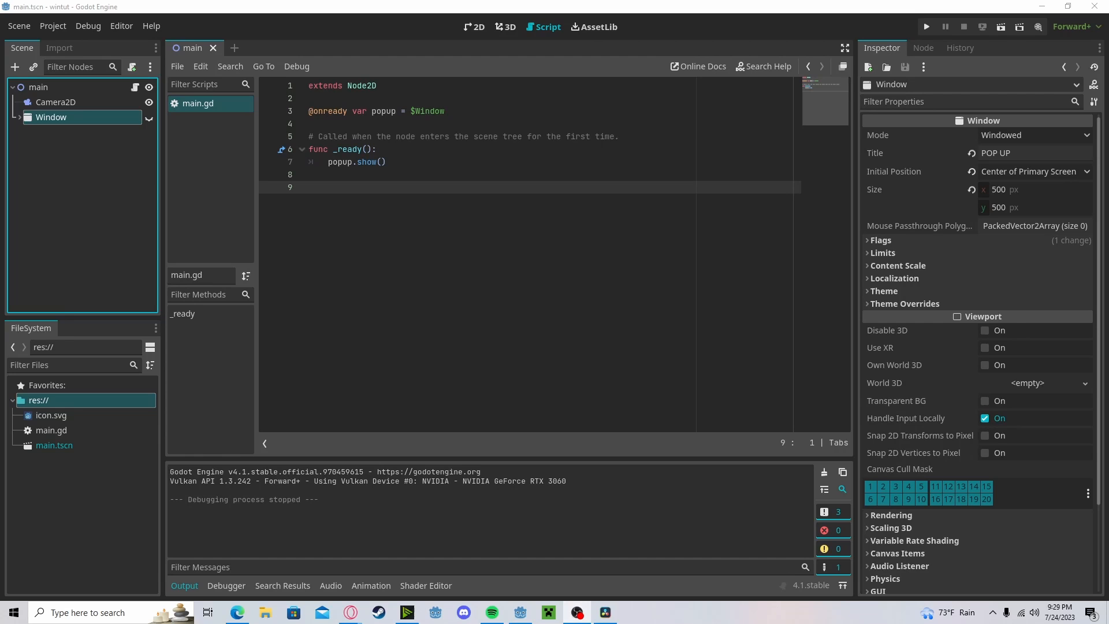
Step: Enable Borderless, Transparent and Transparent BG on the Window node
type("bord")
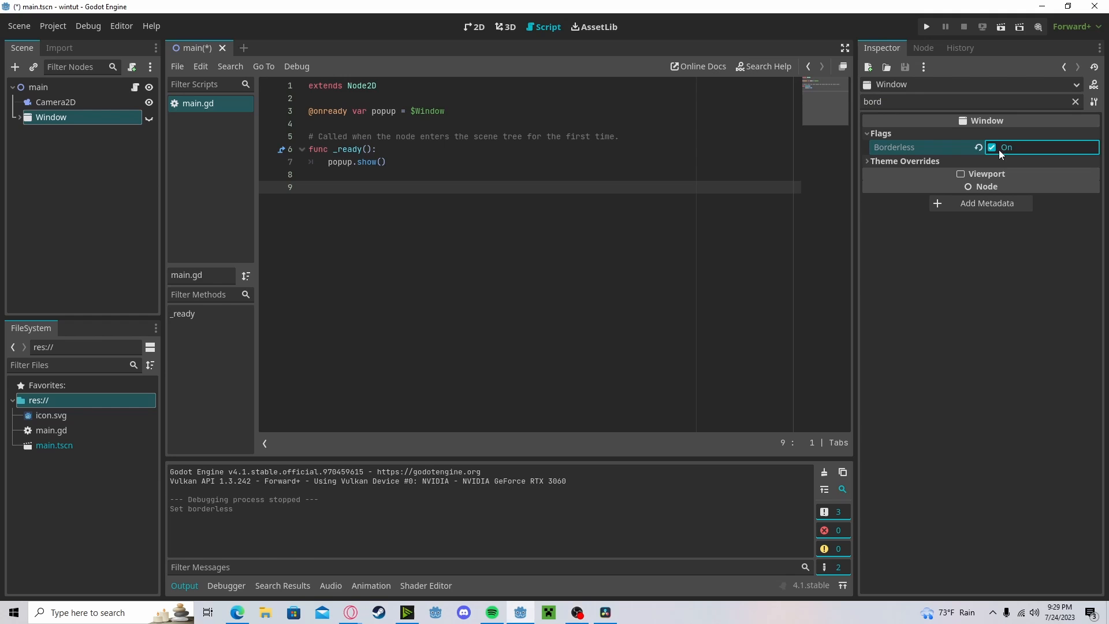
left_click(926, 26)
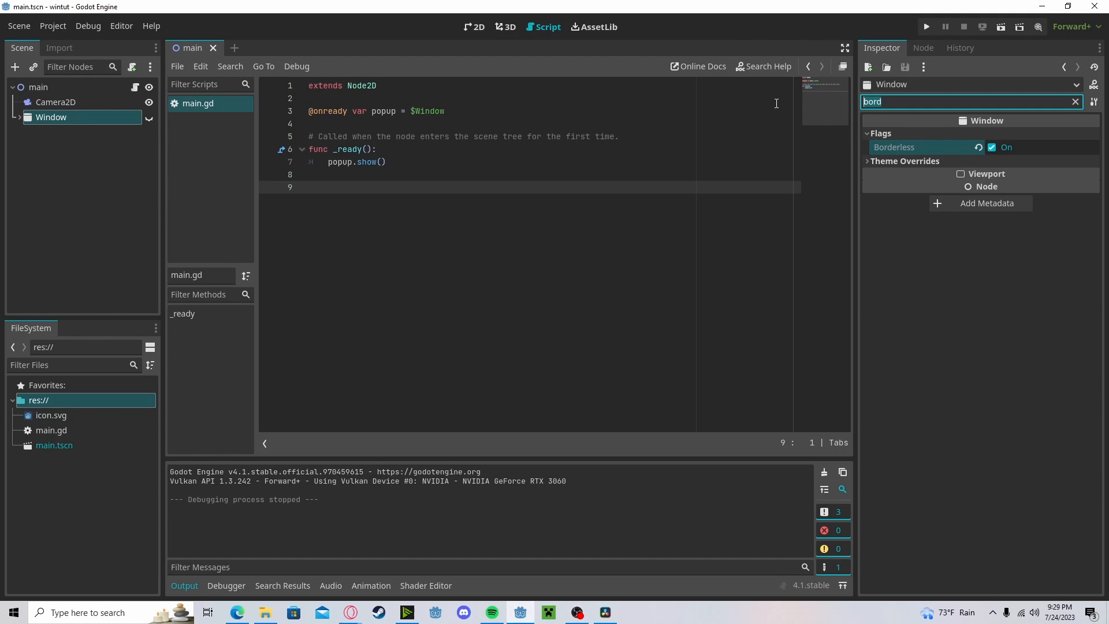
type("trans")
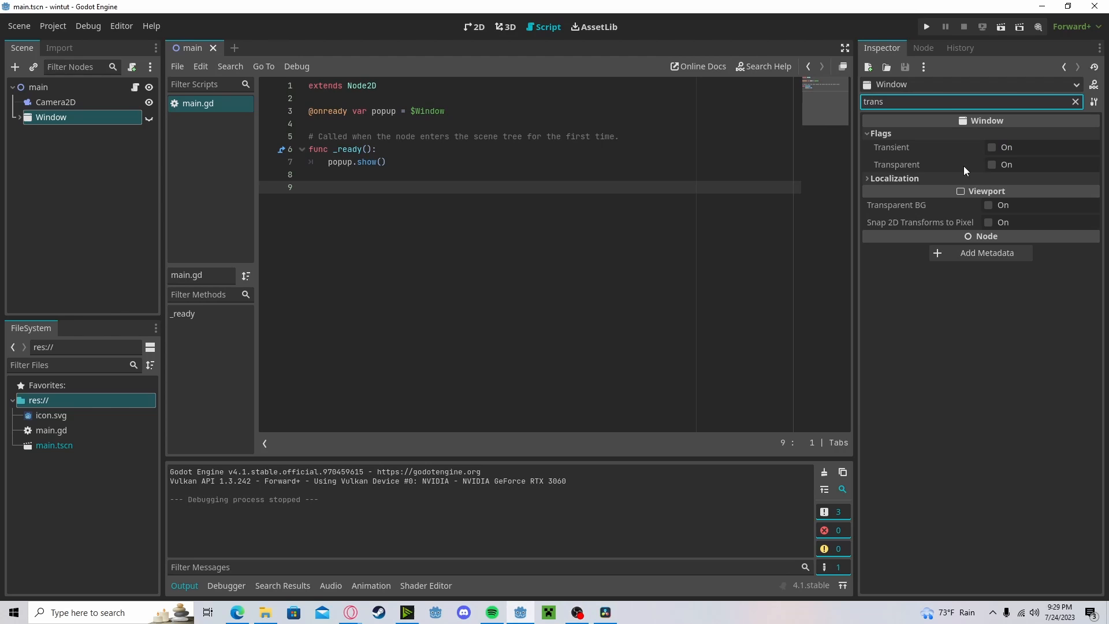
left_click(992, 164)
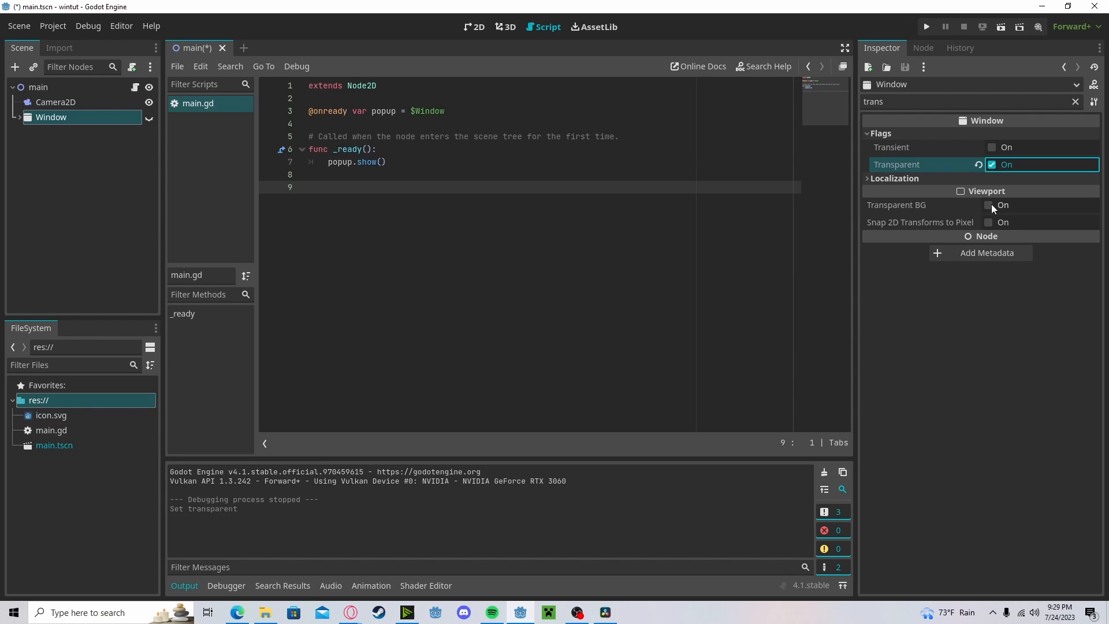
left_click(990, 206)
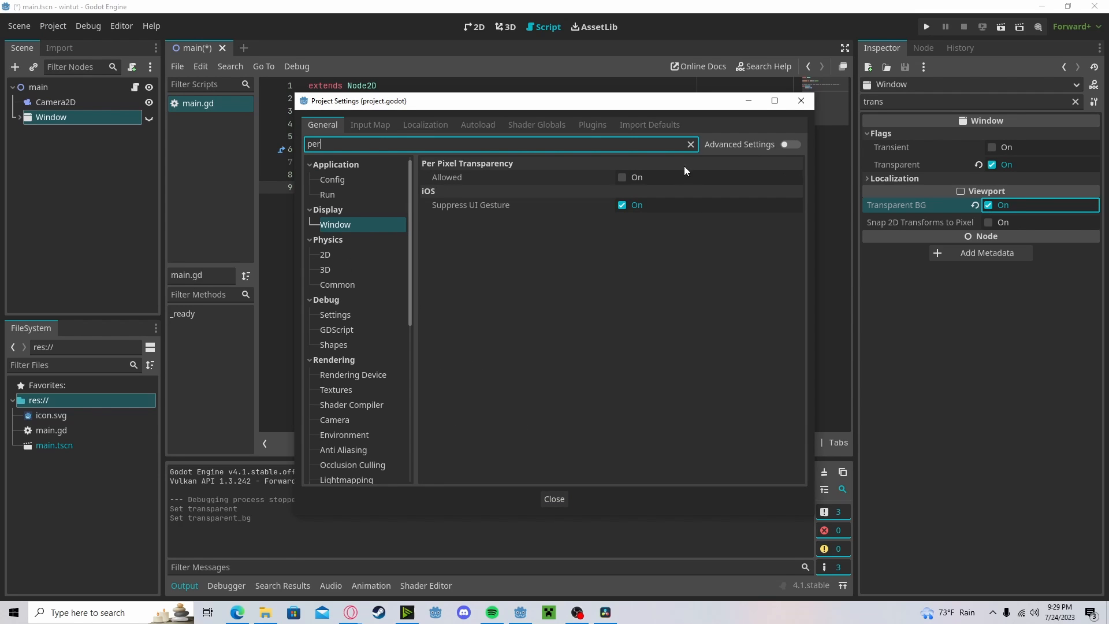
Step: Enable Per Pixel Transparency Allowed in Project Settings
left_click(622, 177)
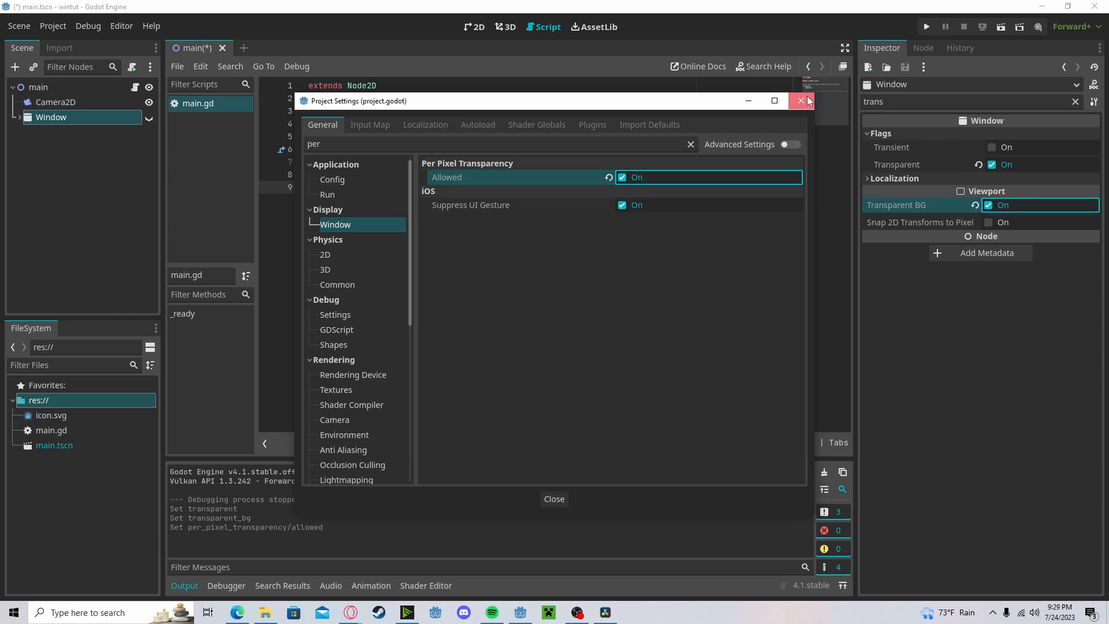
left_click(801, 101)
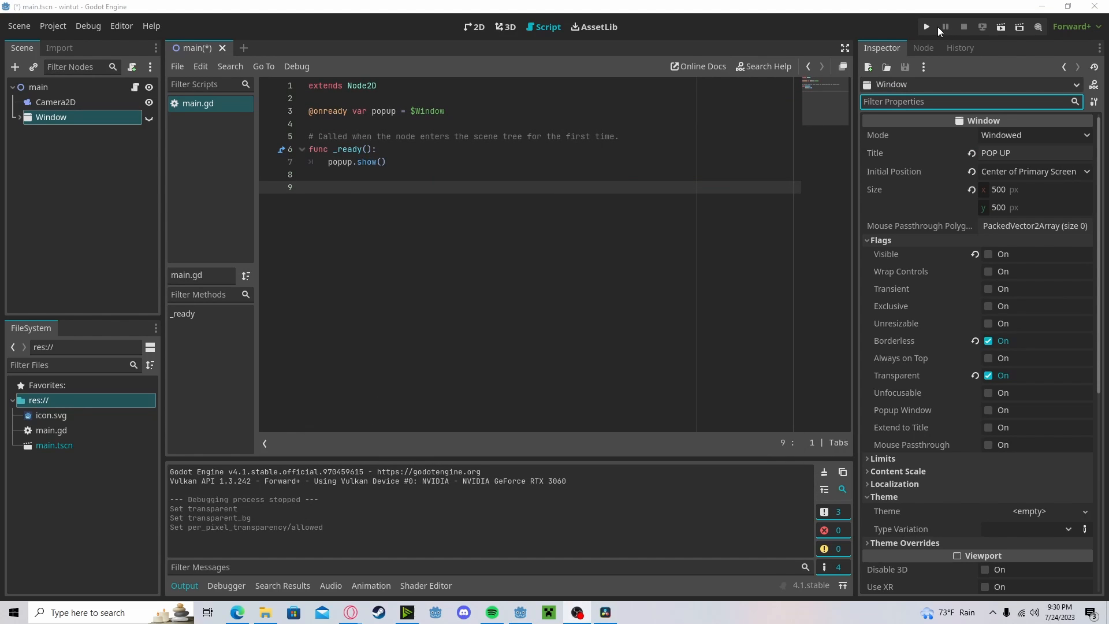
Step: Run the project to see the transparent pop-up showing the Godot icon
left_click(925, 26)
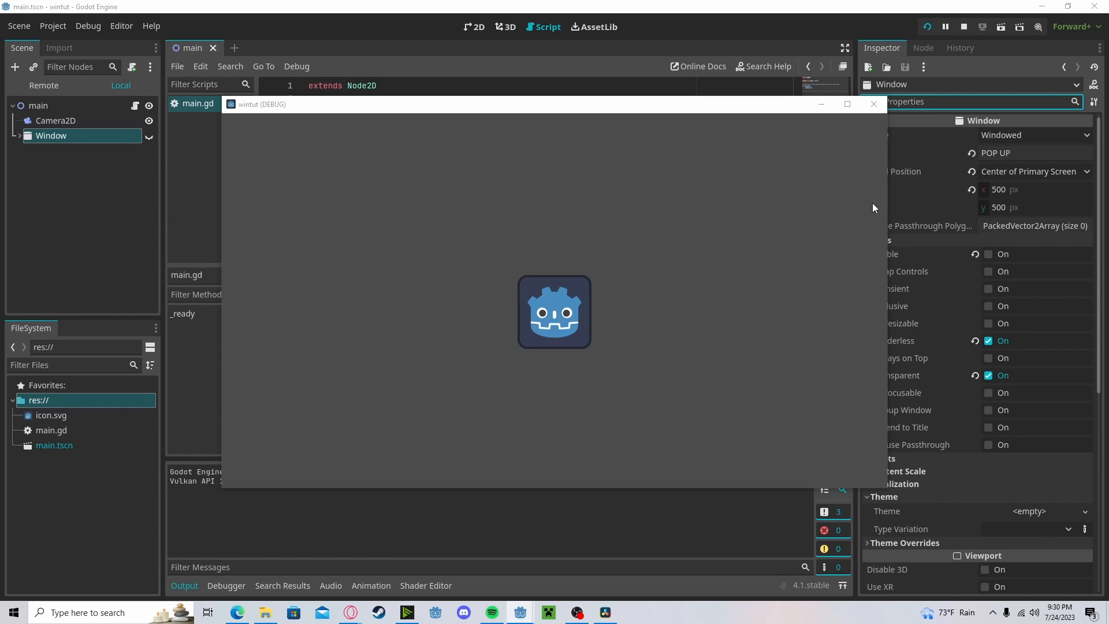
mouse_move(564, 111)
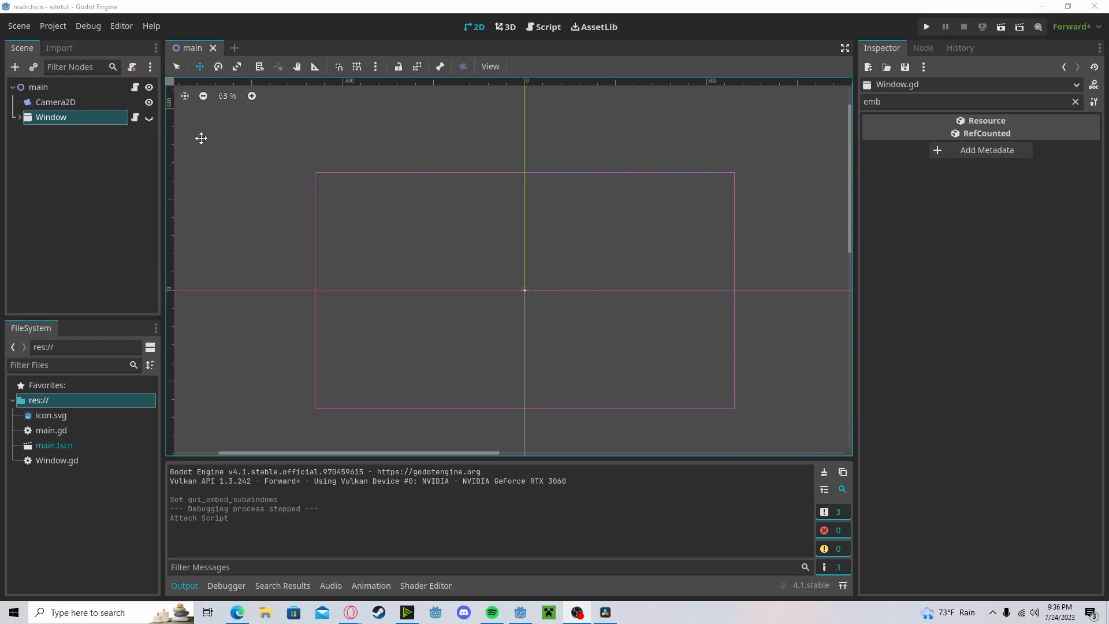
Step: Run the project with Window.gd to test moving the pop-up by keys, then stop
left_click(546, 27)
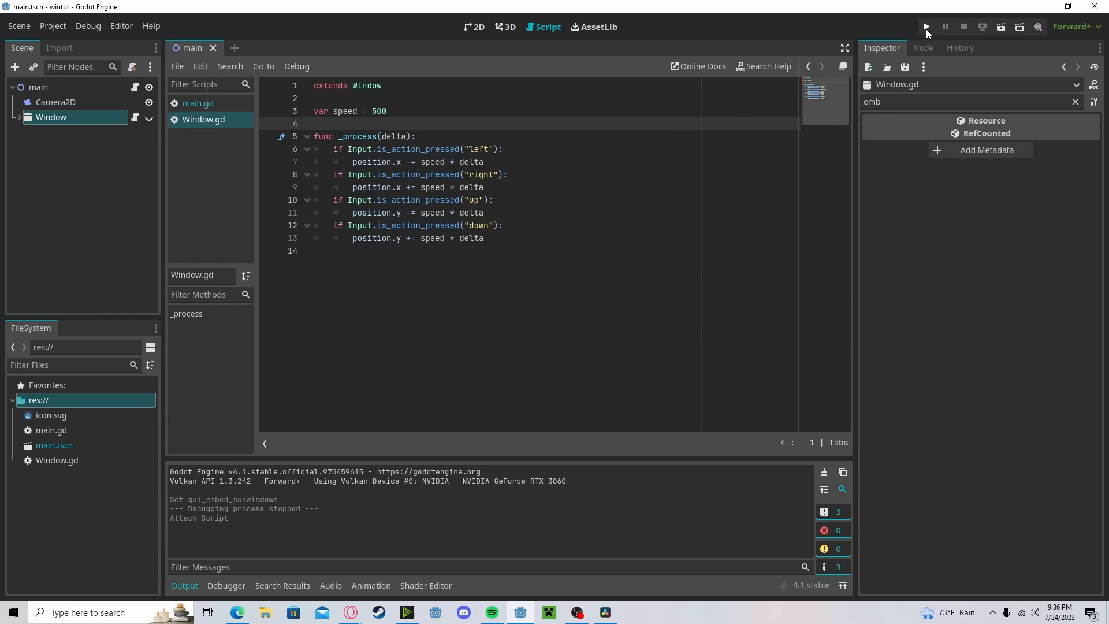
left_click(925, 27)
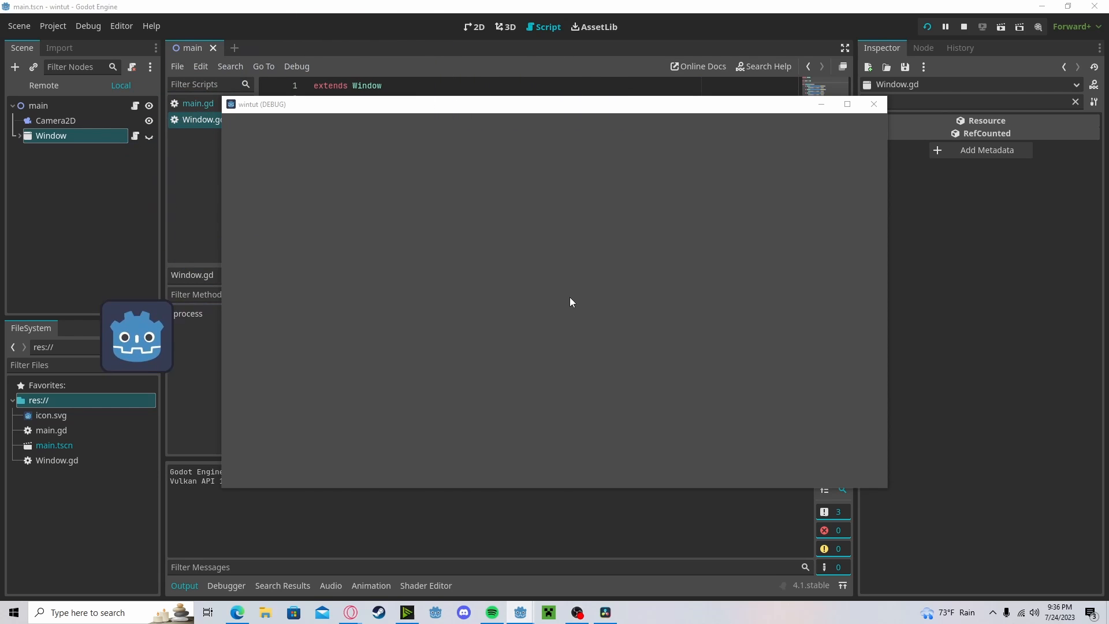
left_click(872, 104)
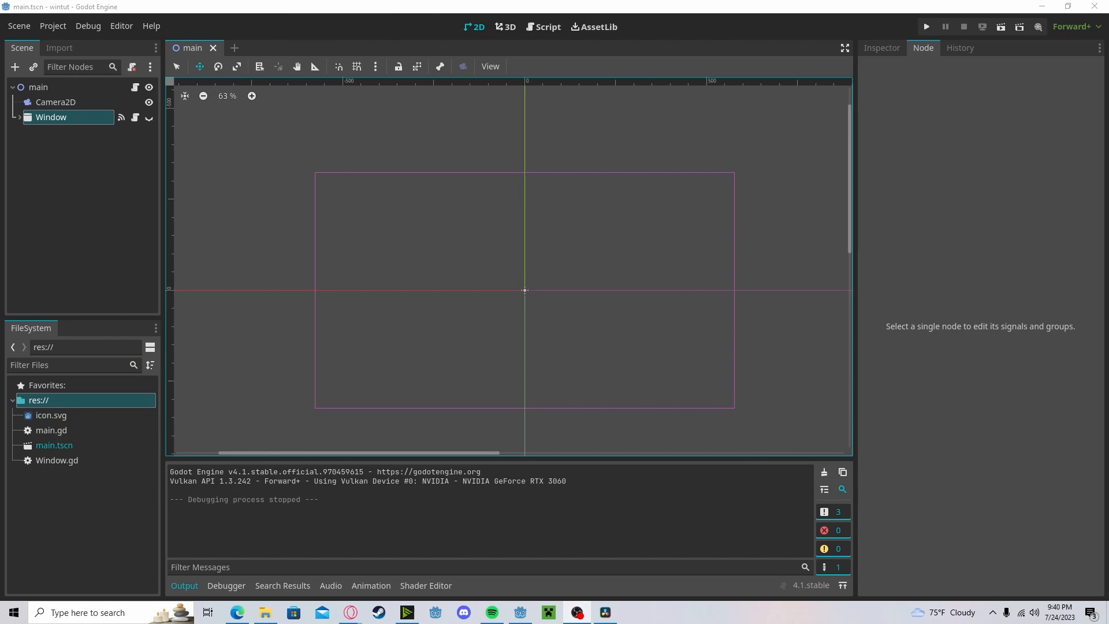